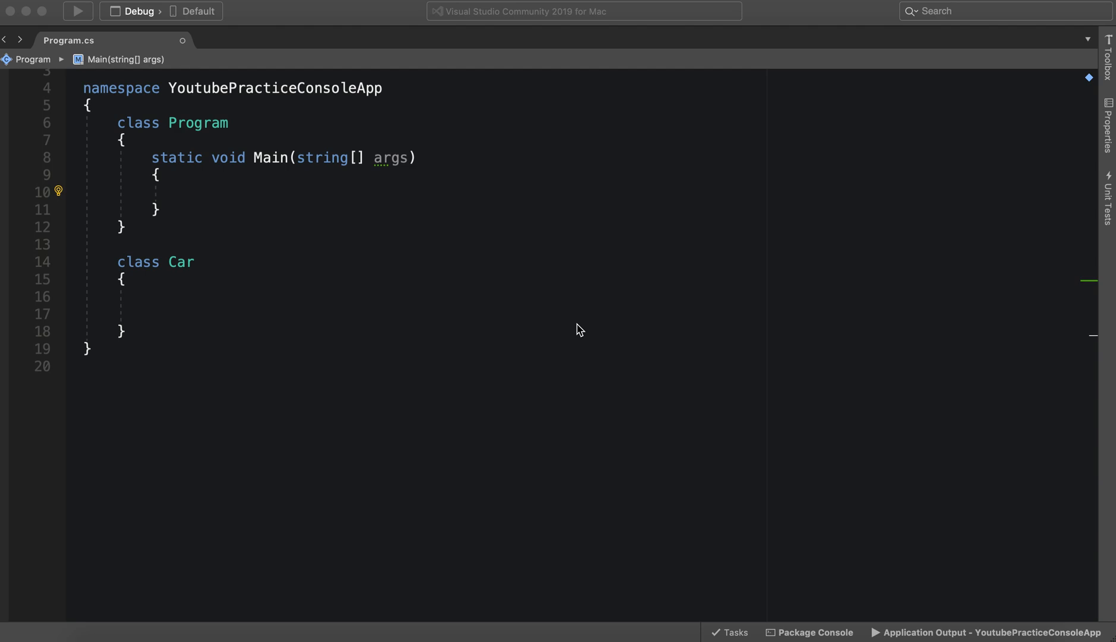
pyautogui.moveTo(396, 180)
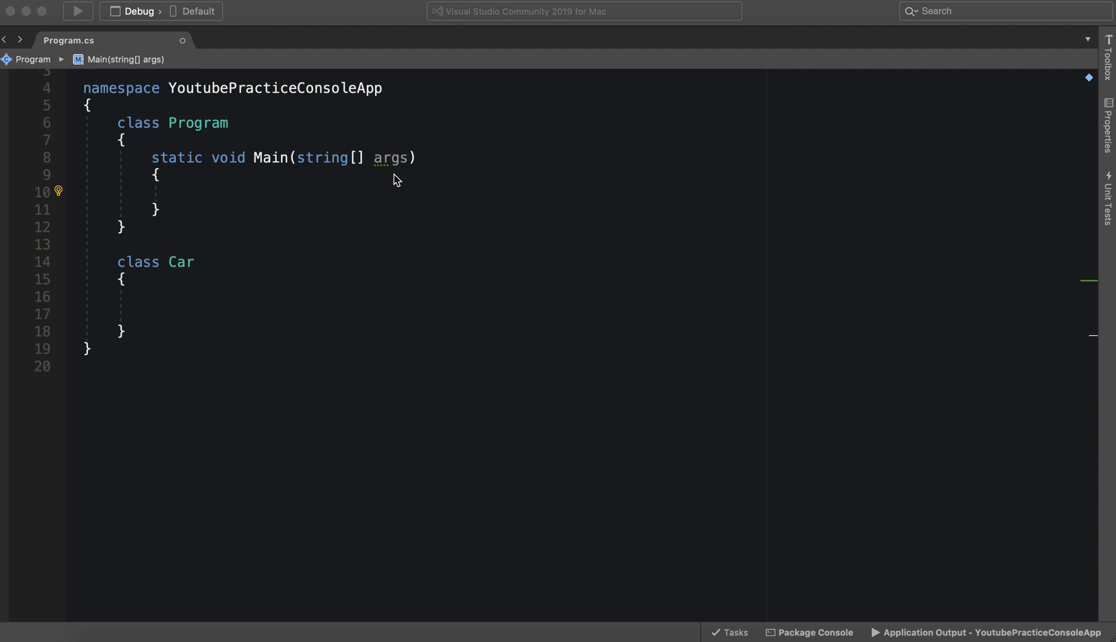
pyautogui.moveTo(254, 224)
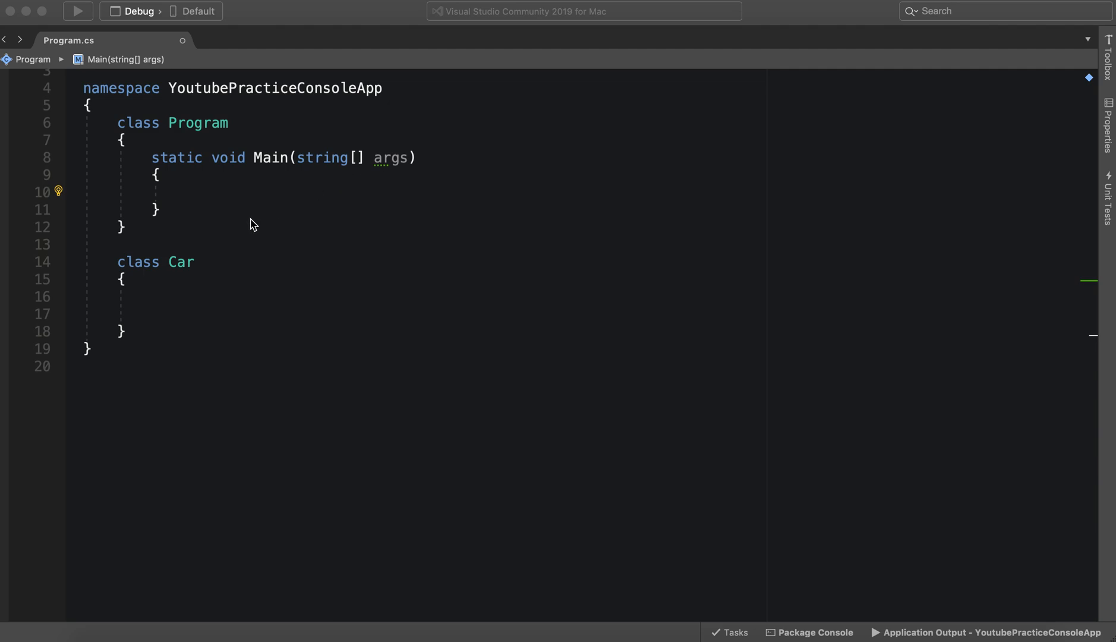
# Delete one of the two blank lines inside the empty Car class
pyautogui.click(117, 314)
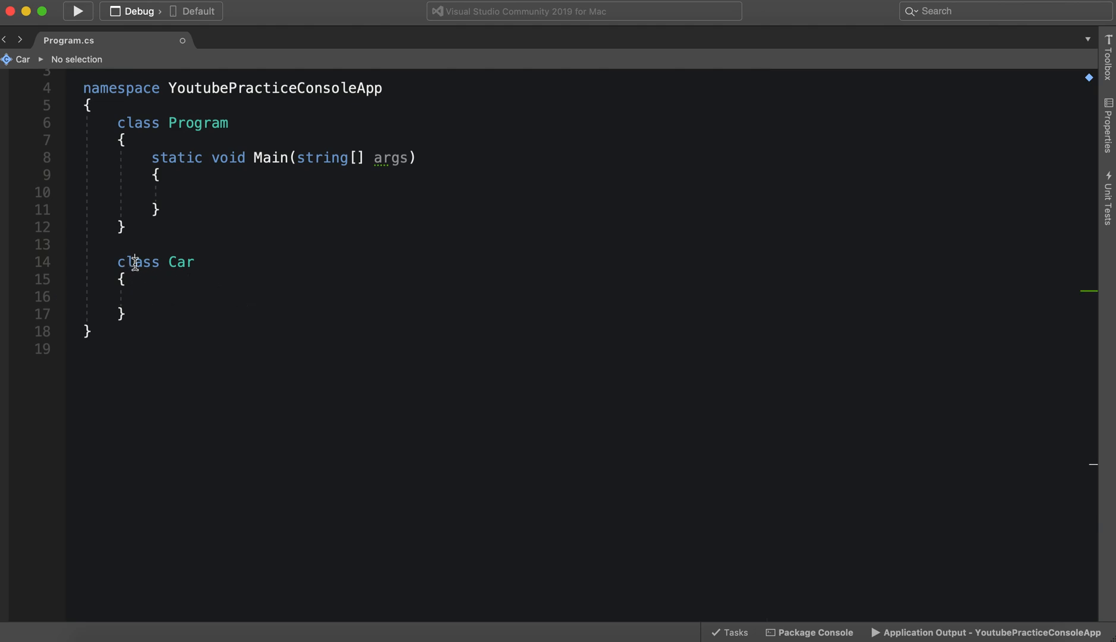
# Add the statement 'Car car = new Car();' to Main's body
pyautogui.click(185, 191)
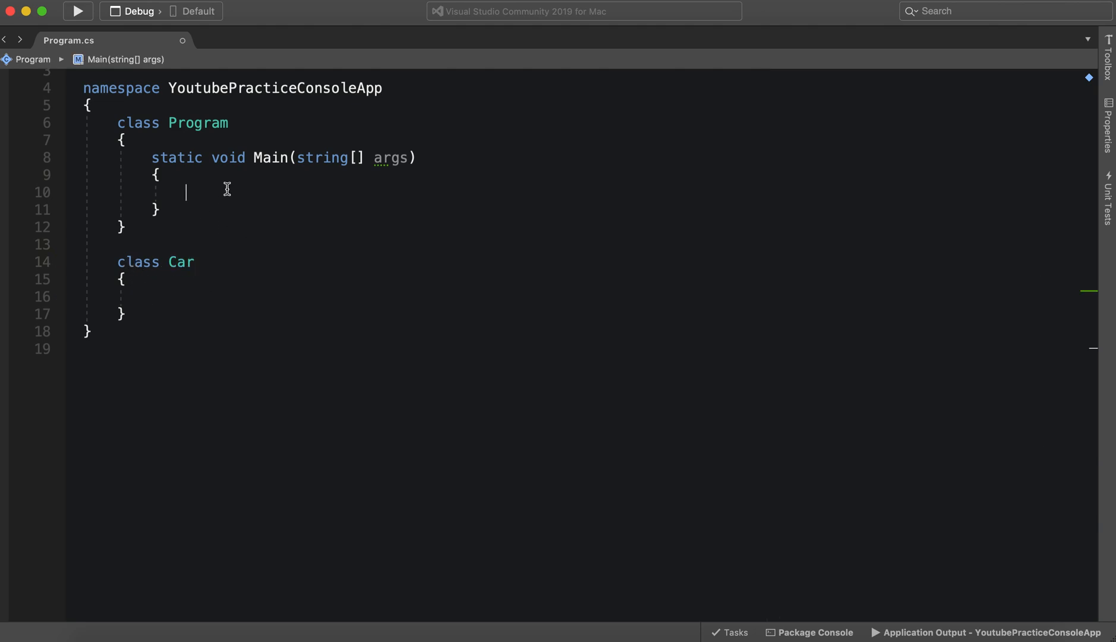
pyautogui.write('Car car')
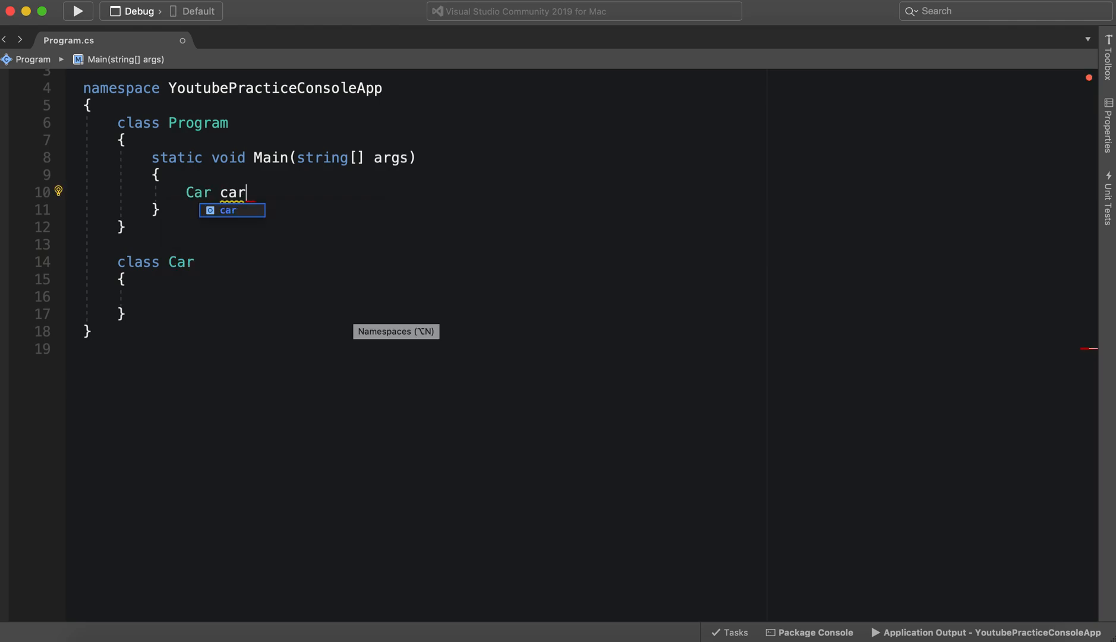
pyautogui.write('= new Car(')
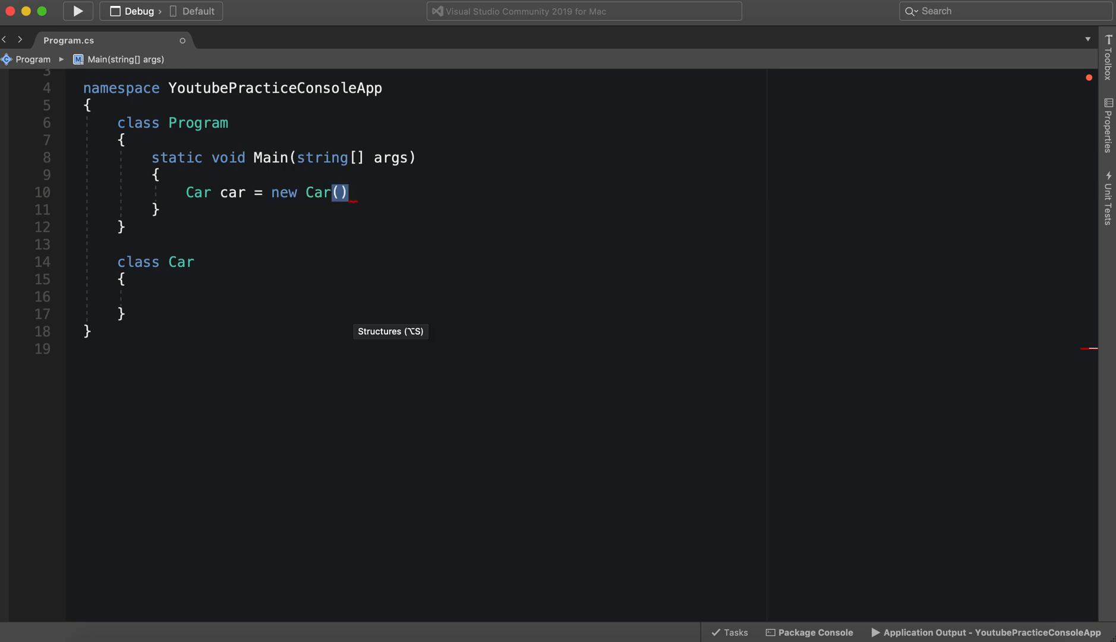
pyautogui.write(';')
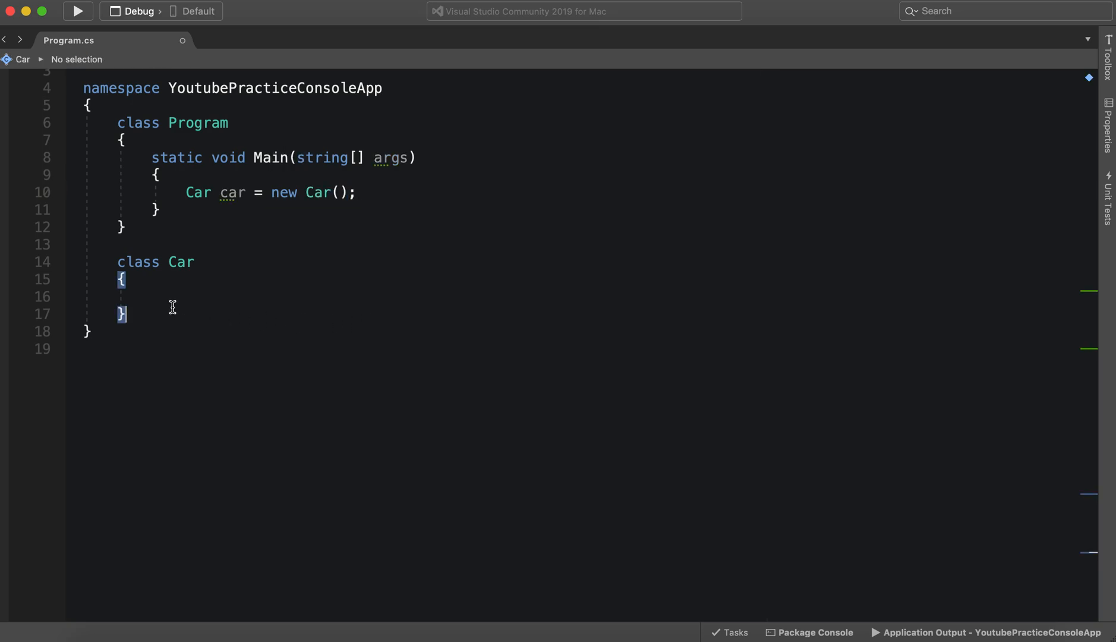
# Add an empty public Car() constructor inside class Car and begin a public member above it
pyautogui.moveTo(118, 261); pyautogui.dragTo(122, 314)
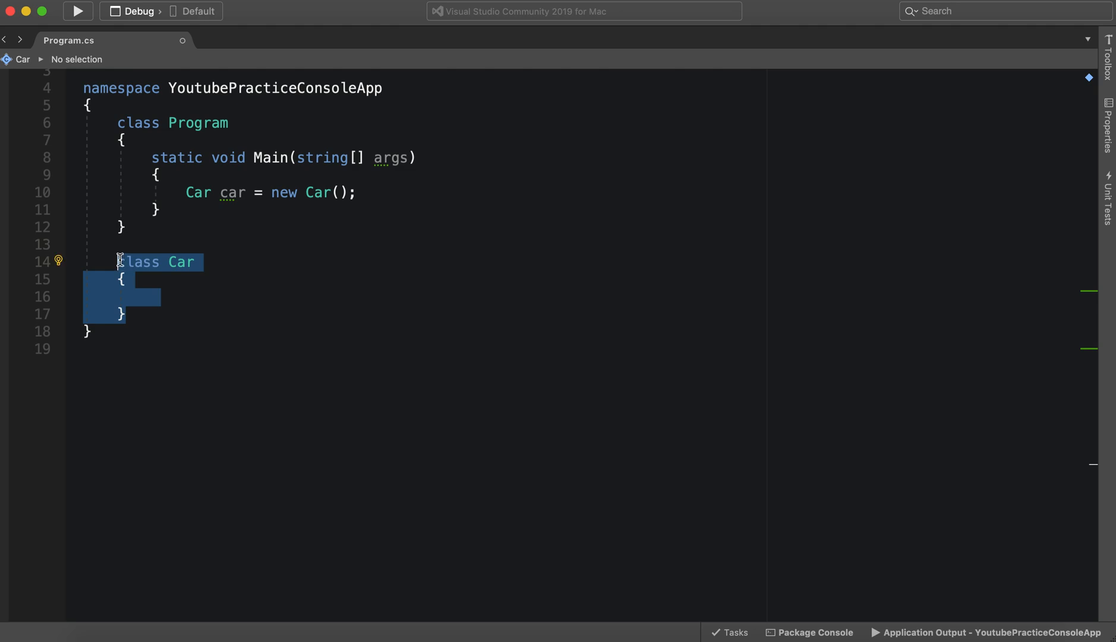
pyautogui.click(332, 256)
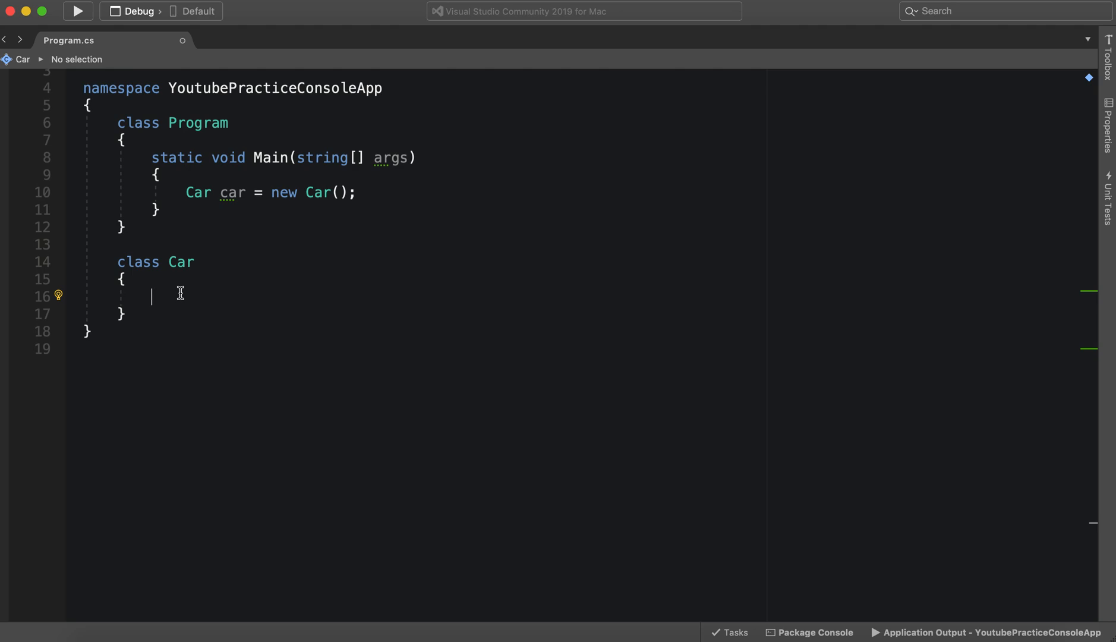
pyautogui.moveTo(209, 324)
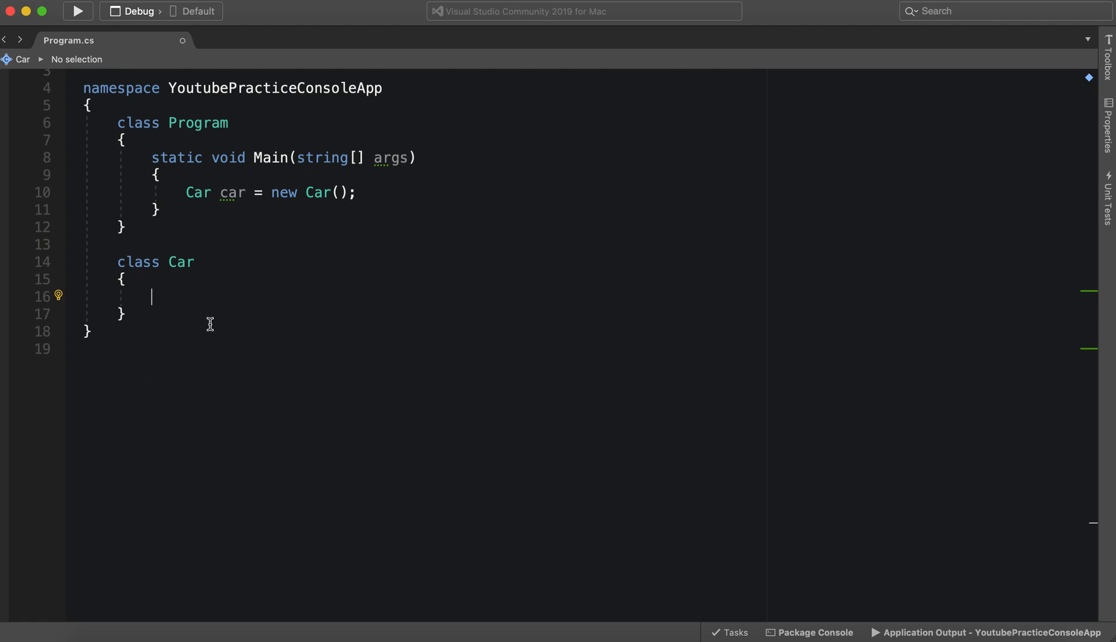
pyautogui.write('p')
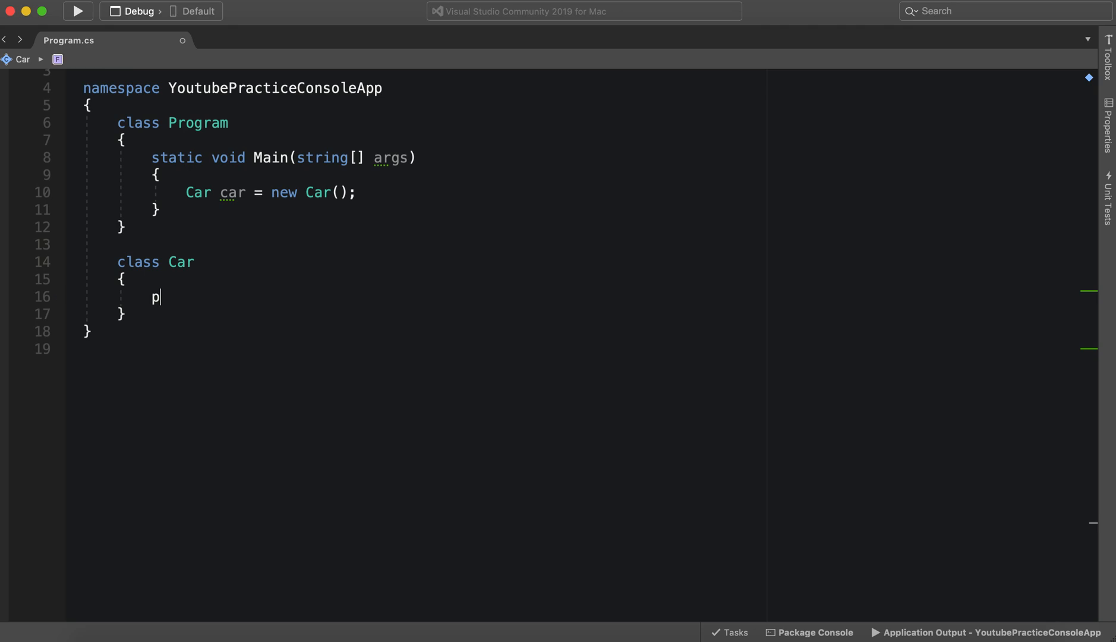
pyautogui.write('ublic C')
pyautogui.write('public s')
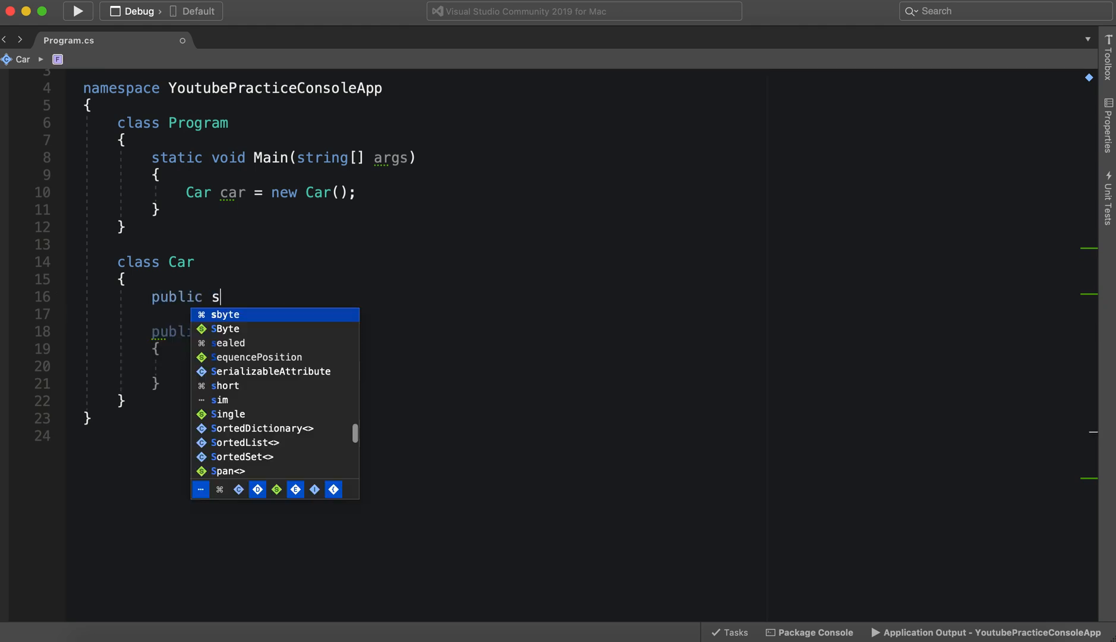
# Declare 'public string Name { get; set; }' above the Car constructor
pyautogui.write('tring')
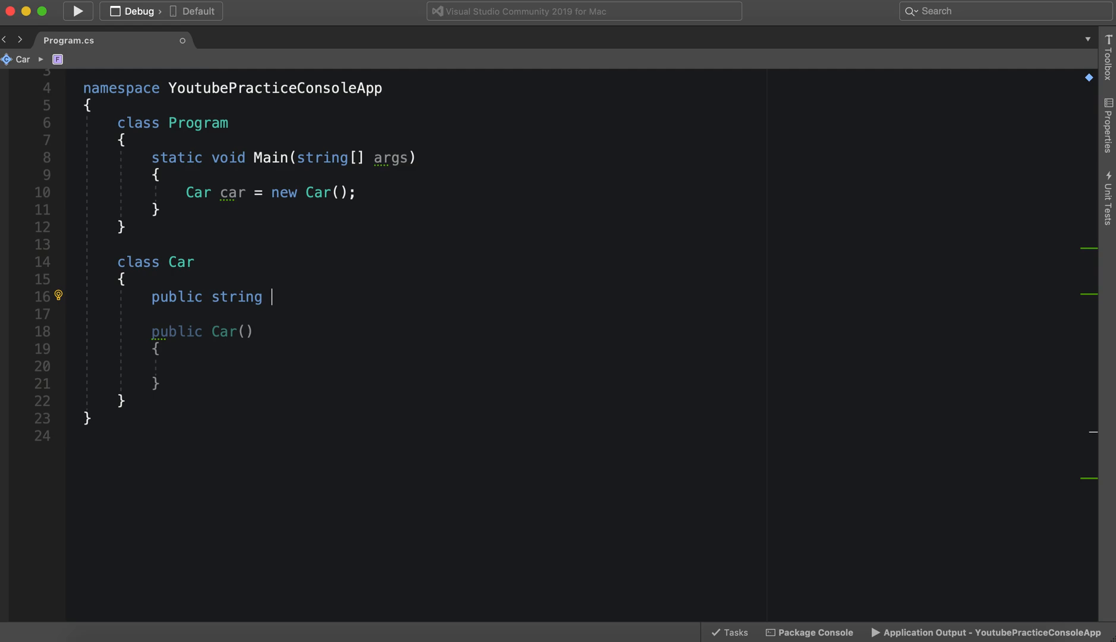
pyautogui.write('NAme')
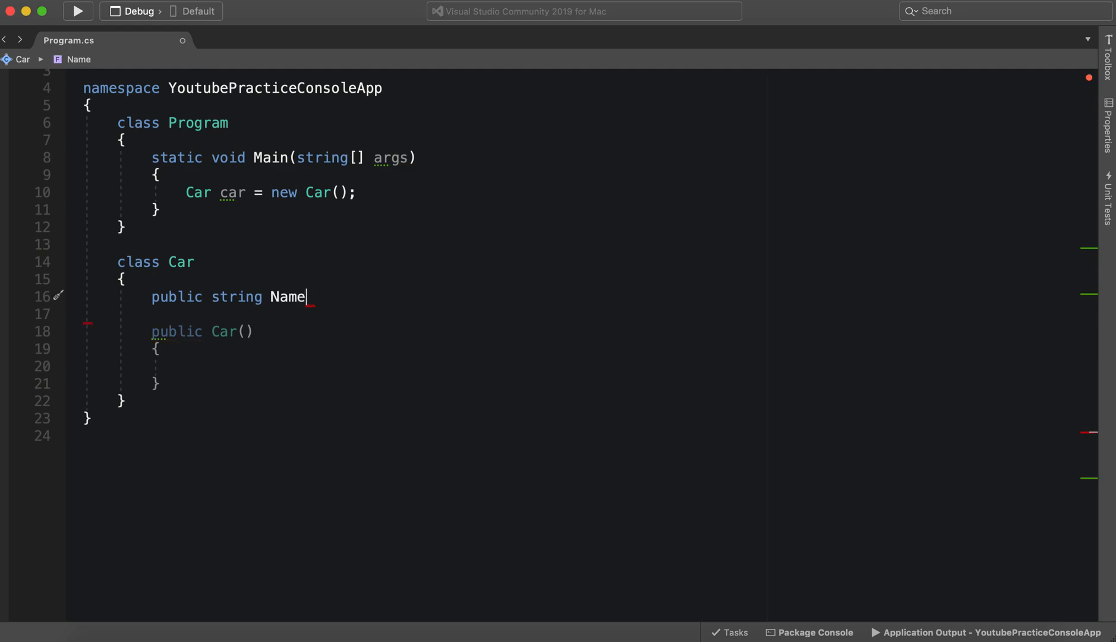
pyautogui.write('{ }')
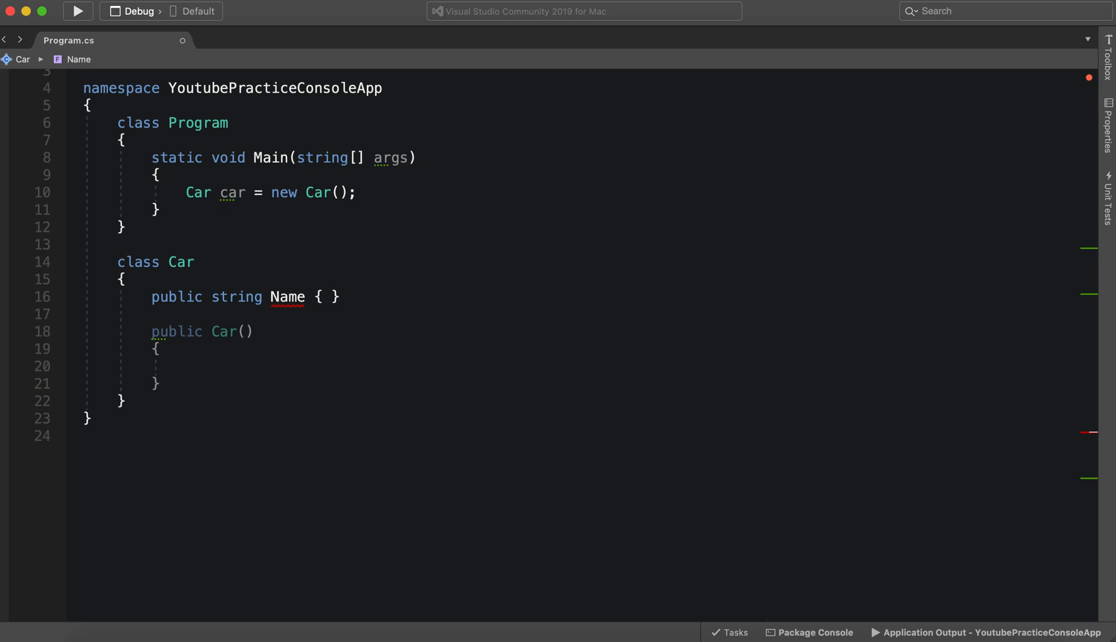
pyautogui.write('get;se')
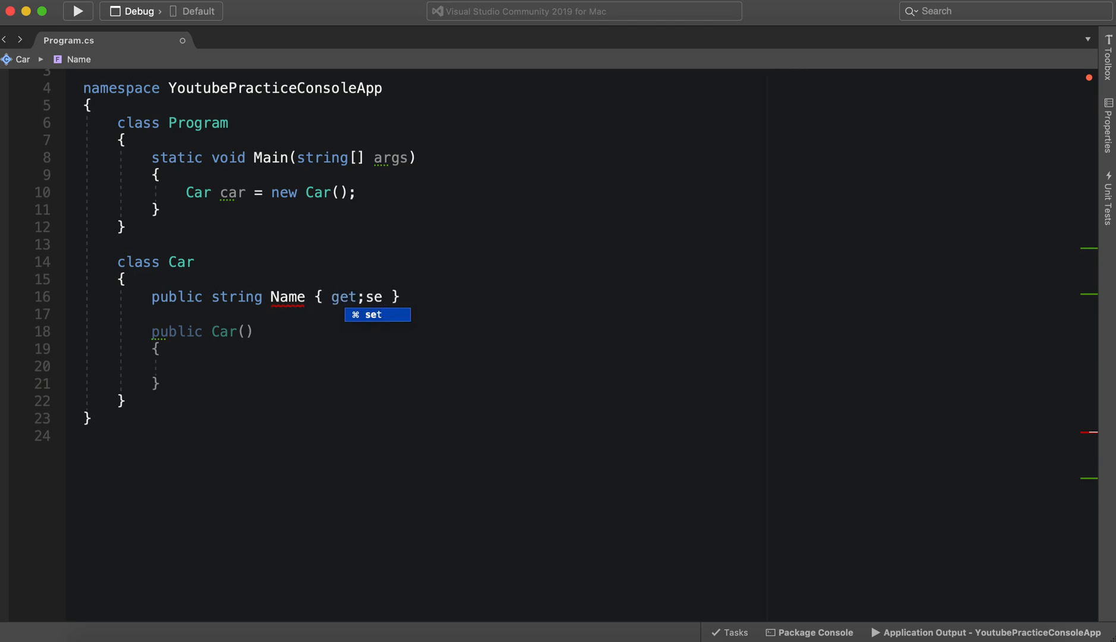
pyautogui.write('l')
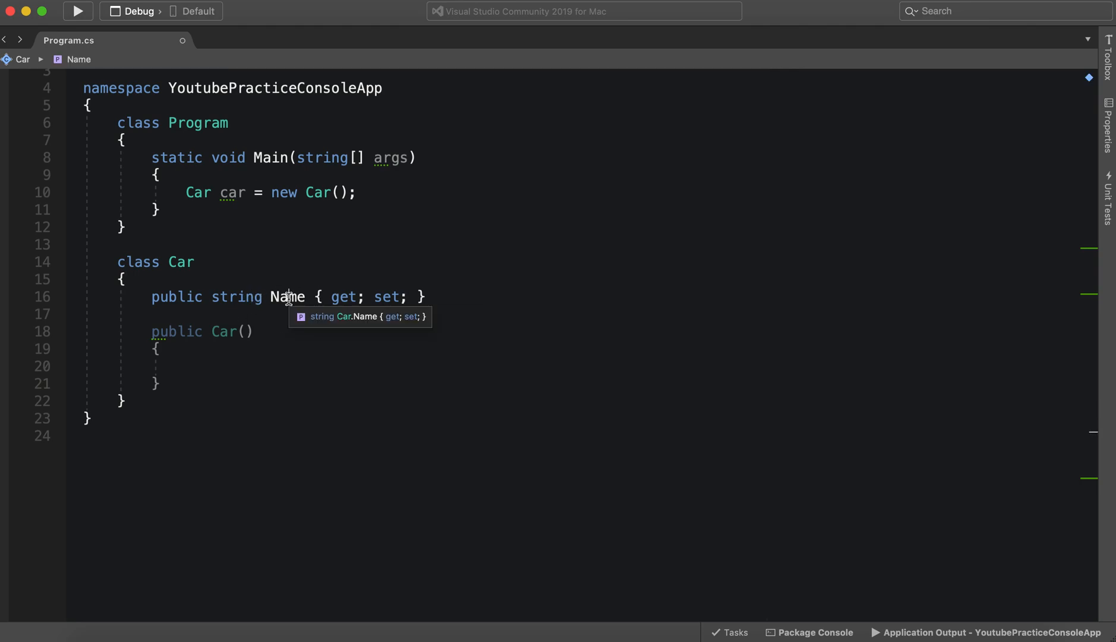
pyautogui.doubleClick(287, 297)
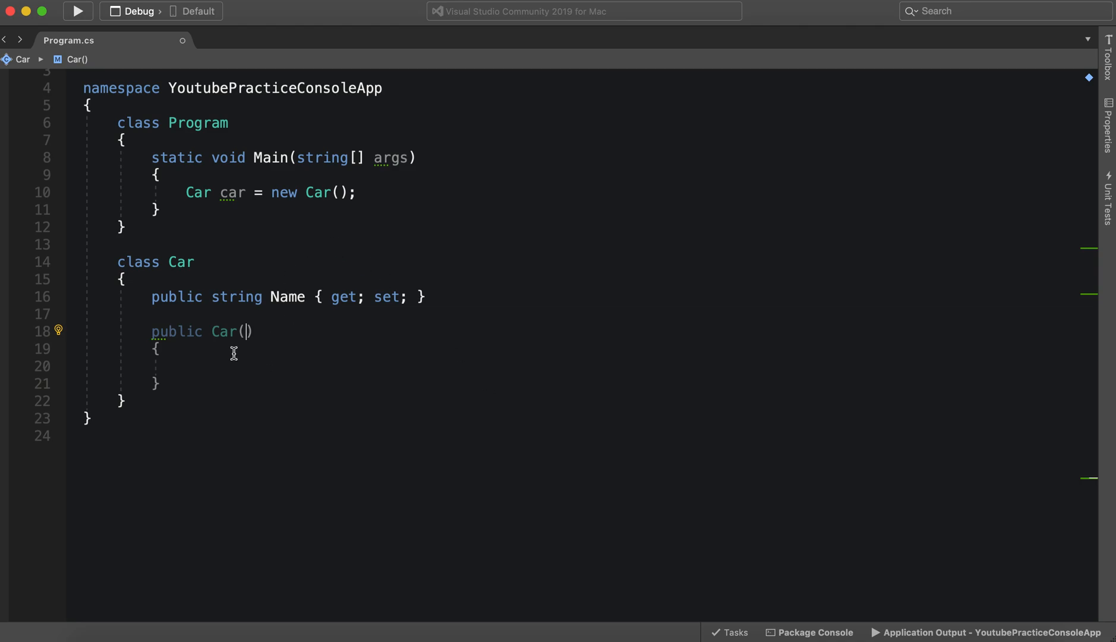
# Give Car() a 'string name' parameter and assign 'Name = name;' in its body
pyautogui.tripleClick(284, 296)
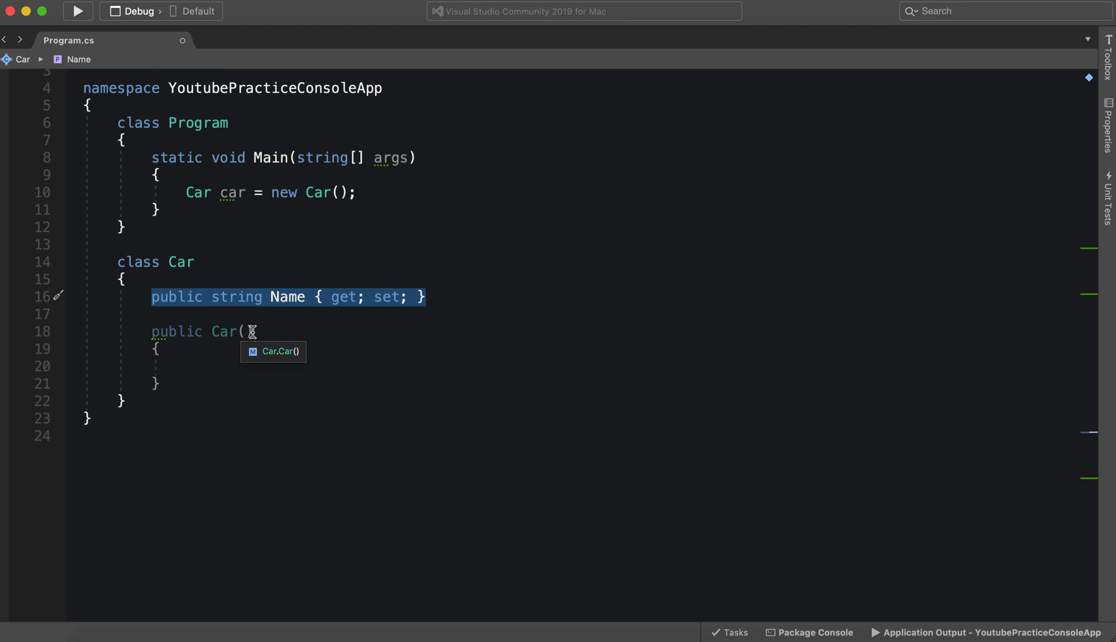
pyautogui.moveTo(348, 192)
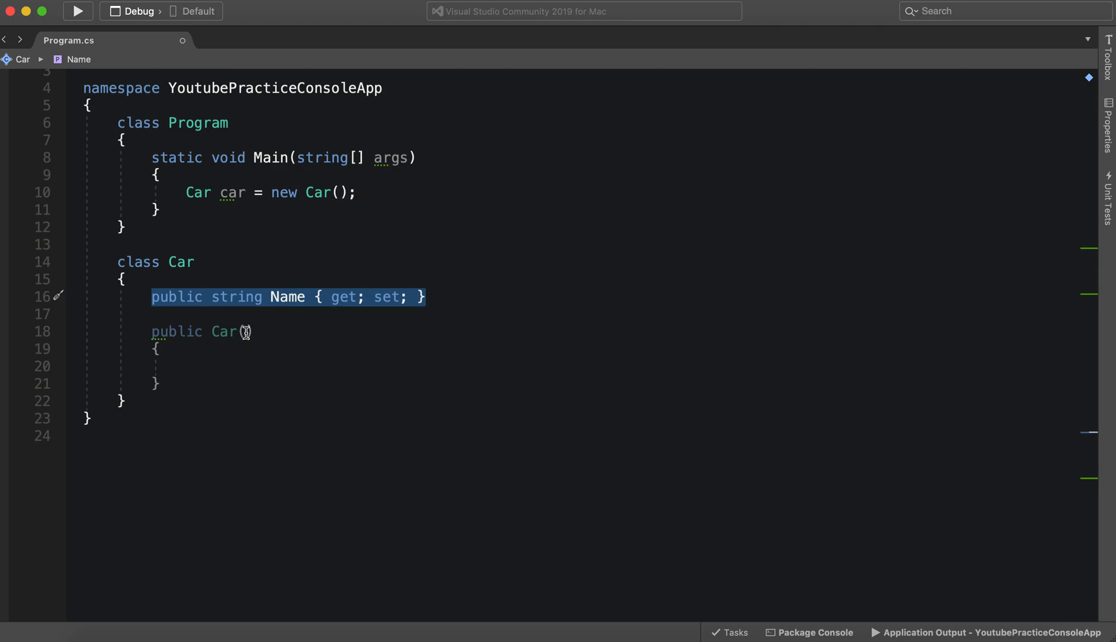
pyautogui.click(288, 296)
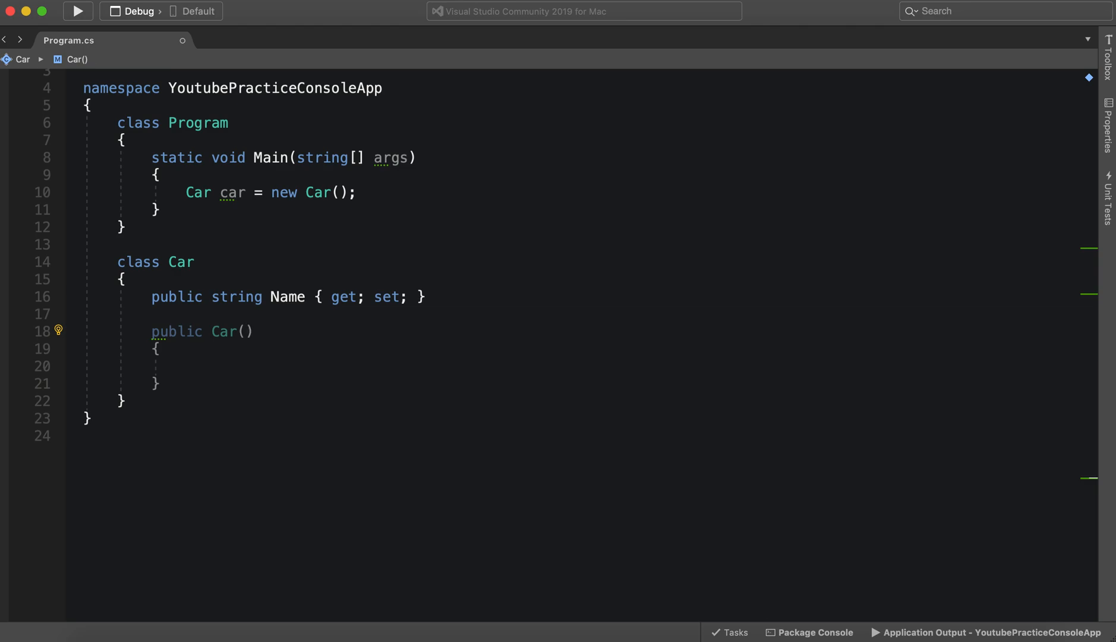
pyautogui.write('string')
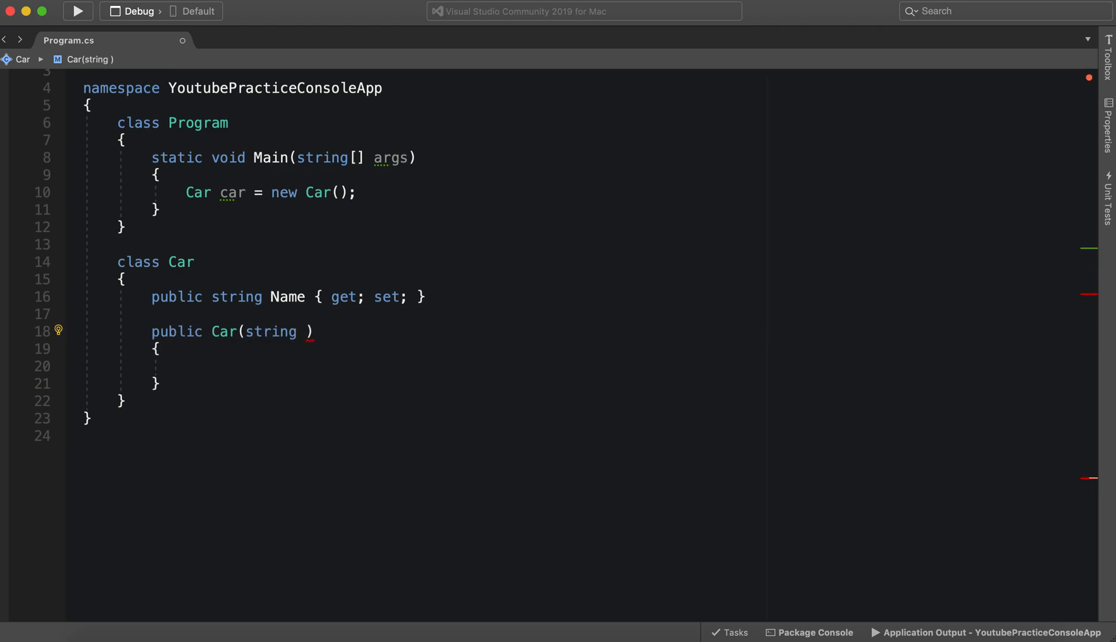
pyautogui.write('name')
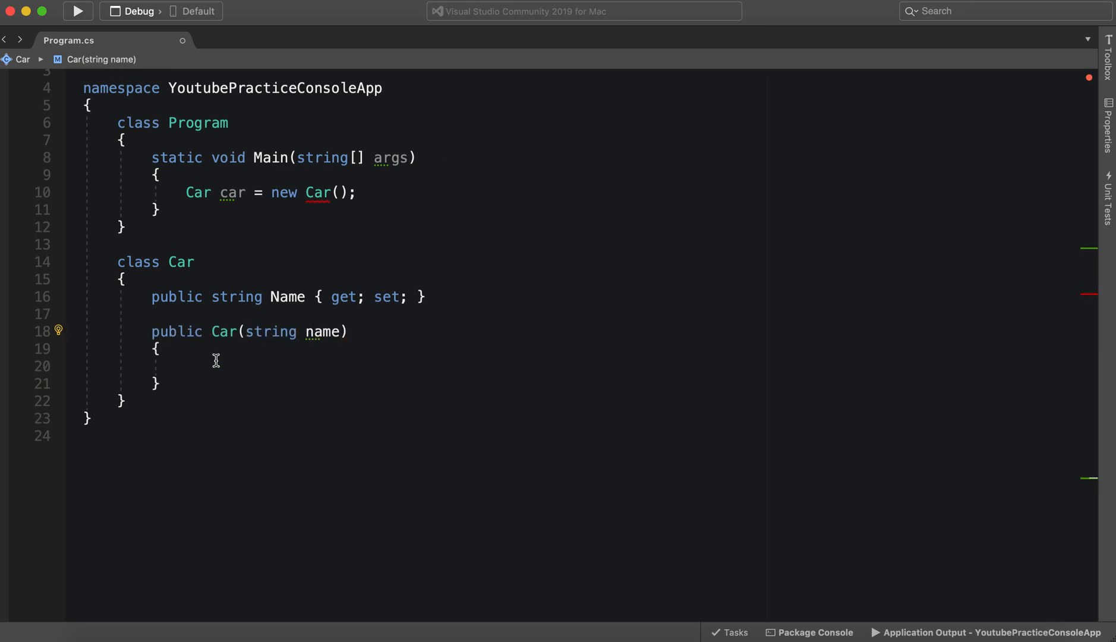
pyautogui.write('NAm')
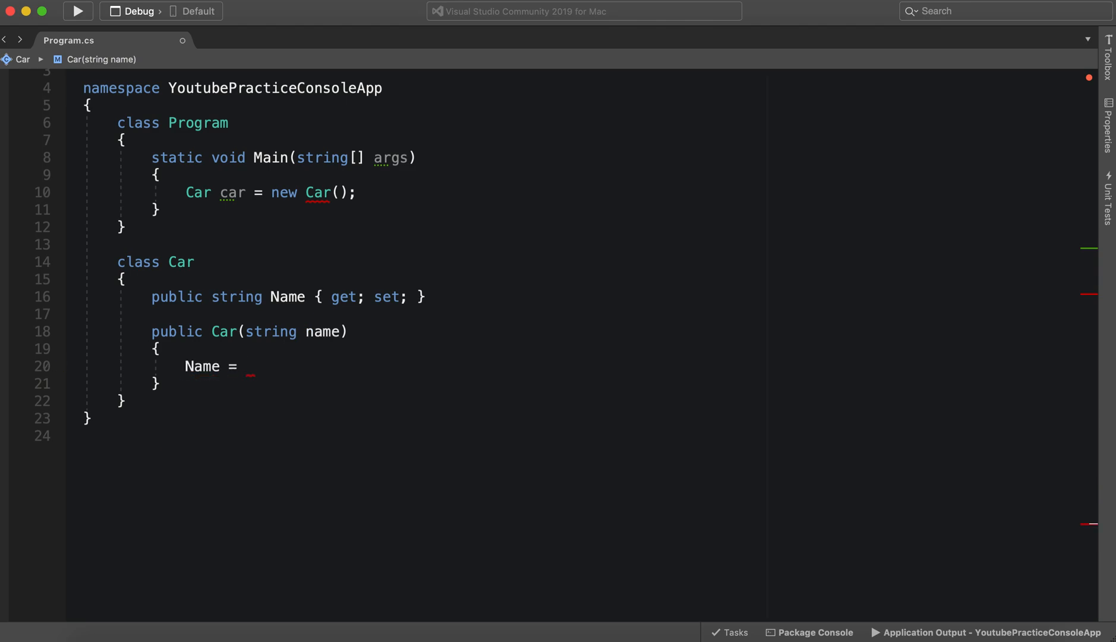
pyautogui.write('name')
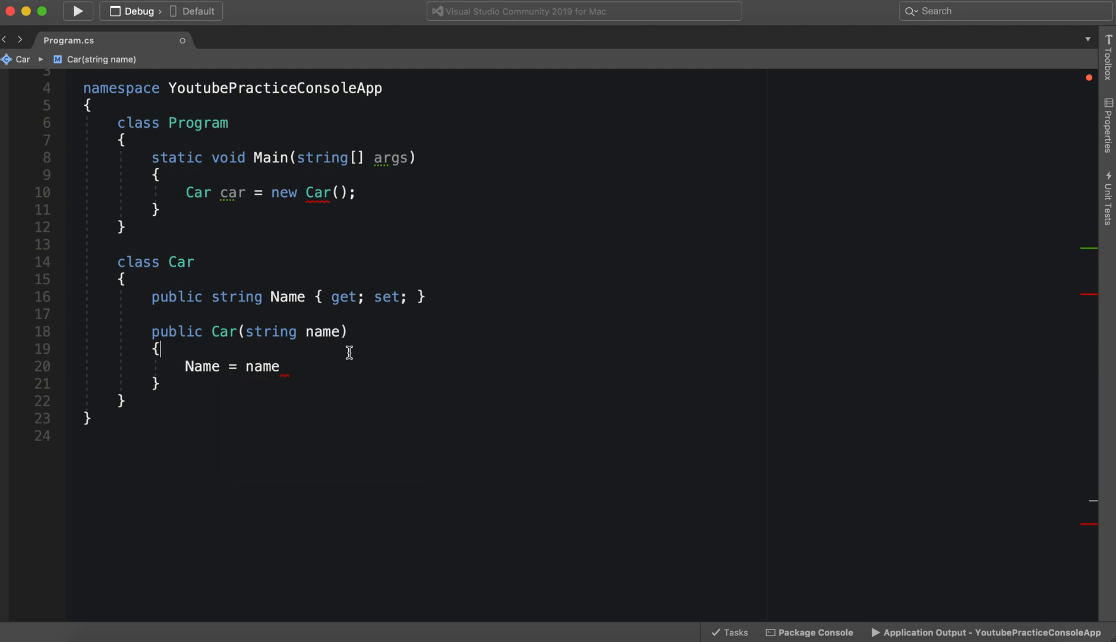
pyautogui.write(';')
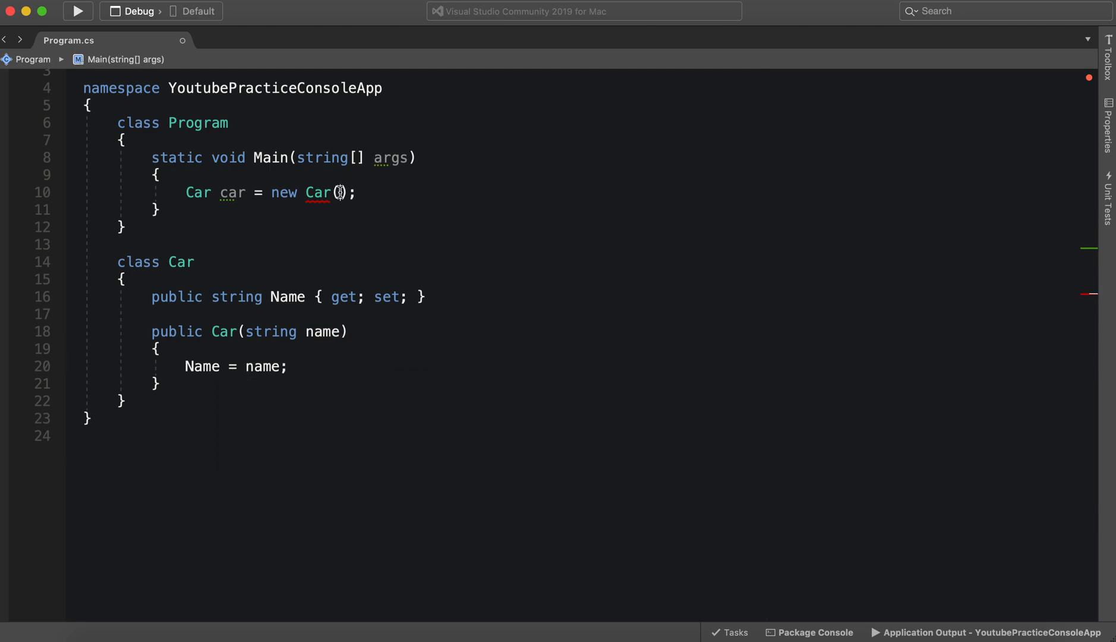
# Pass "My First Car" to new Car() and add 'Console.WriteLine(car.Name);' in Main
pyautogui.write('"')
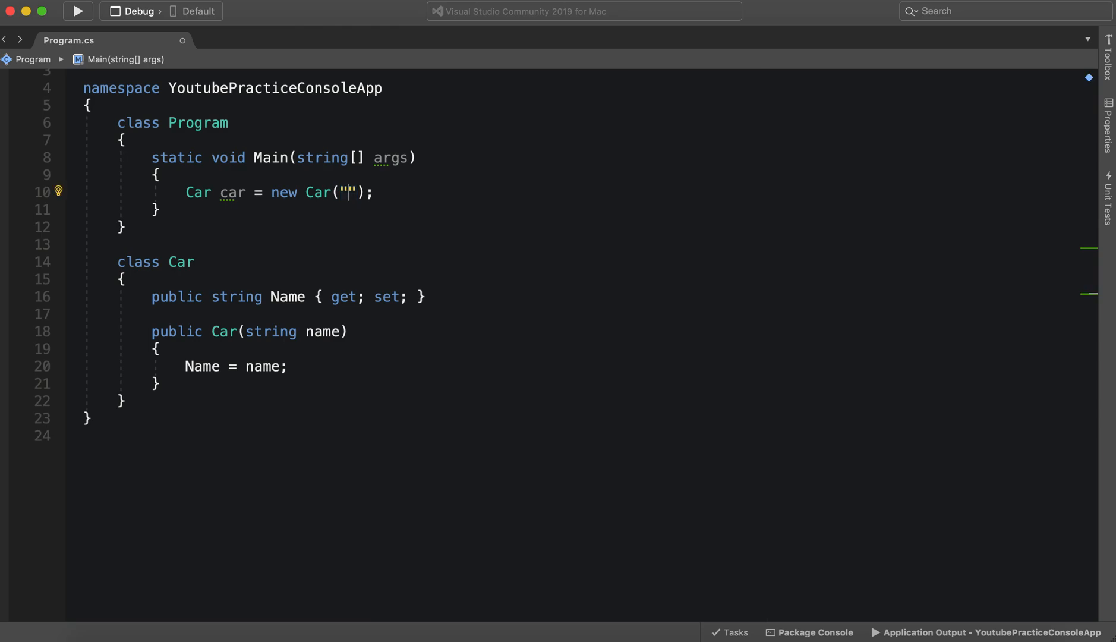
pyautogui.write('My')
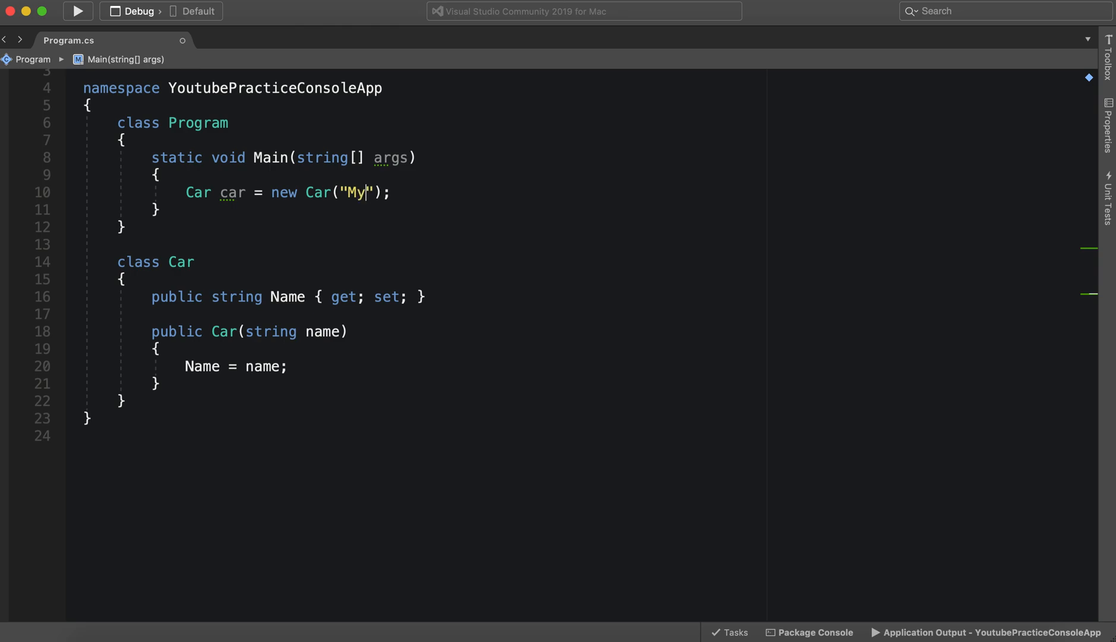
pyautogui.write('First Car')
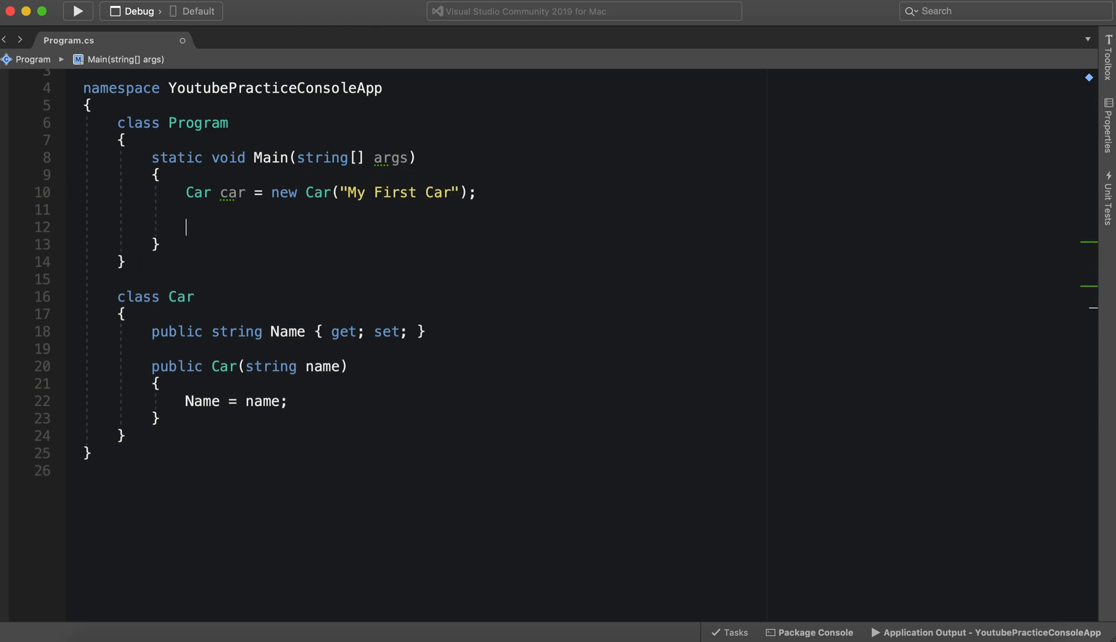
pyautogui.write('Console.WriteLine();')
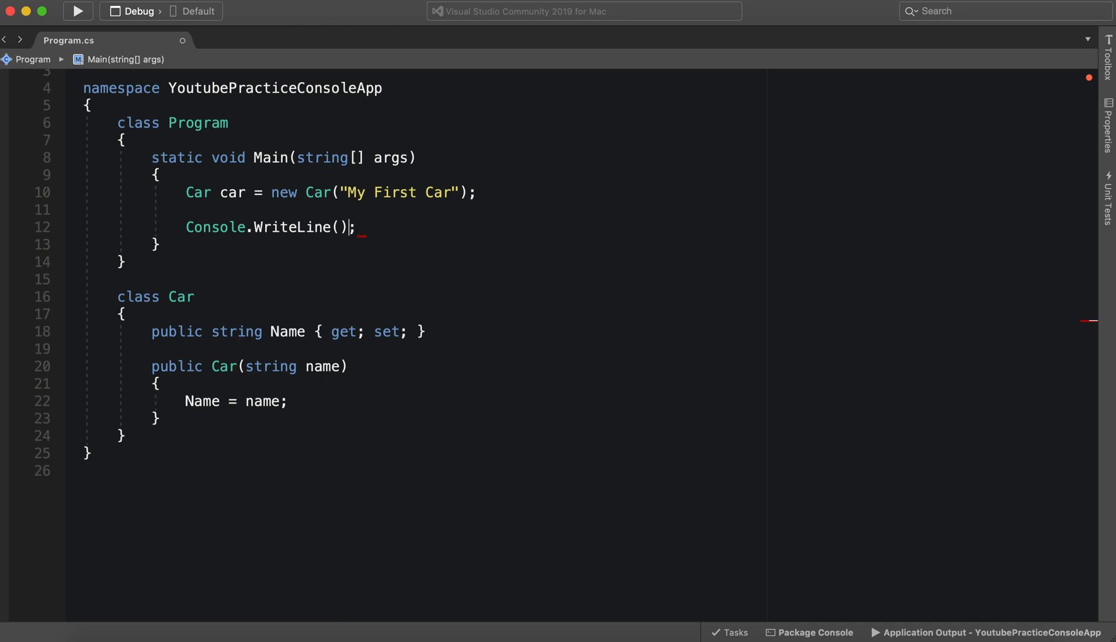
pyautogui.write('car.Name')
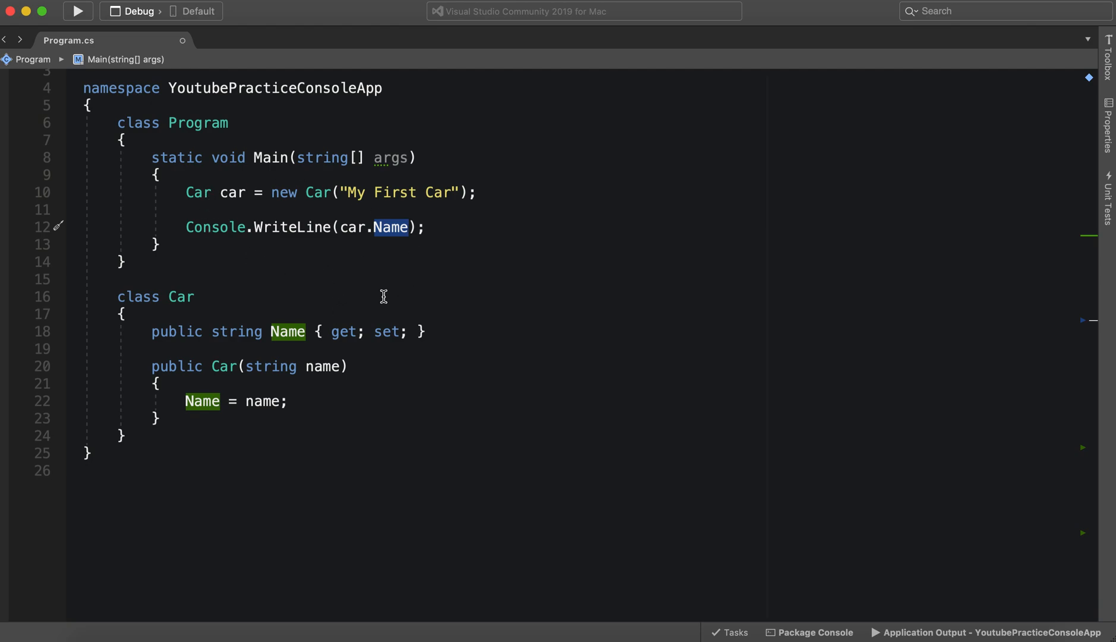
pyautogui.moveTo(182, 66)
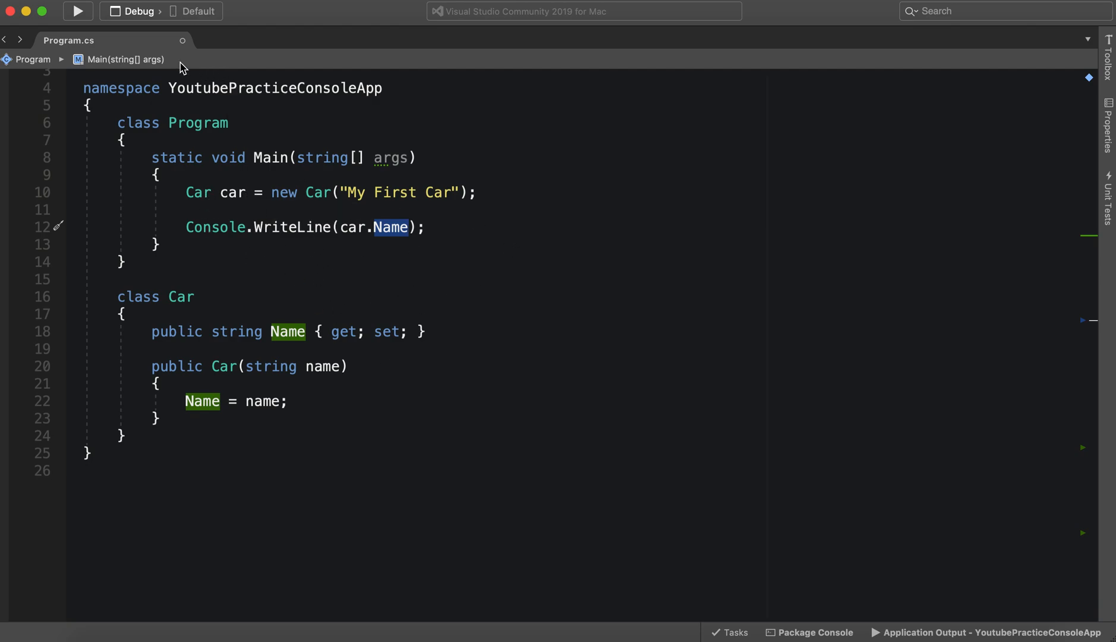
pyautogui.click(76, 11)
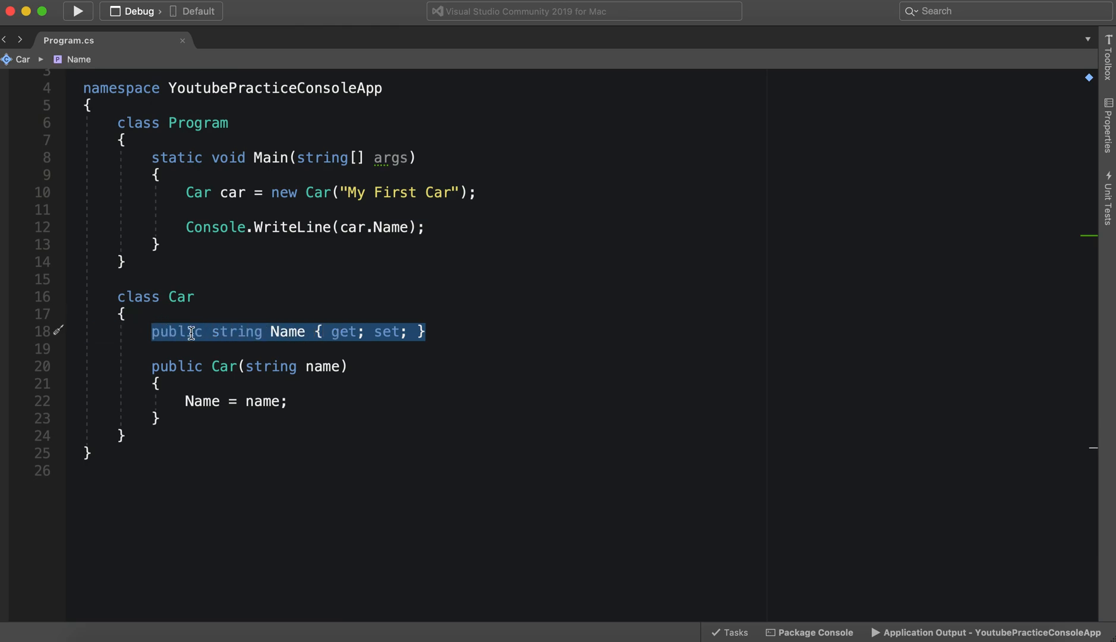
pyautogui.click(479, 192)
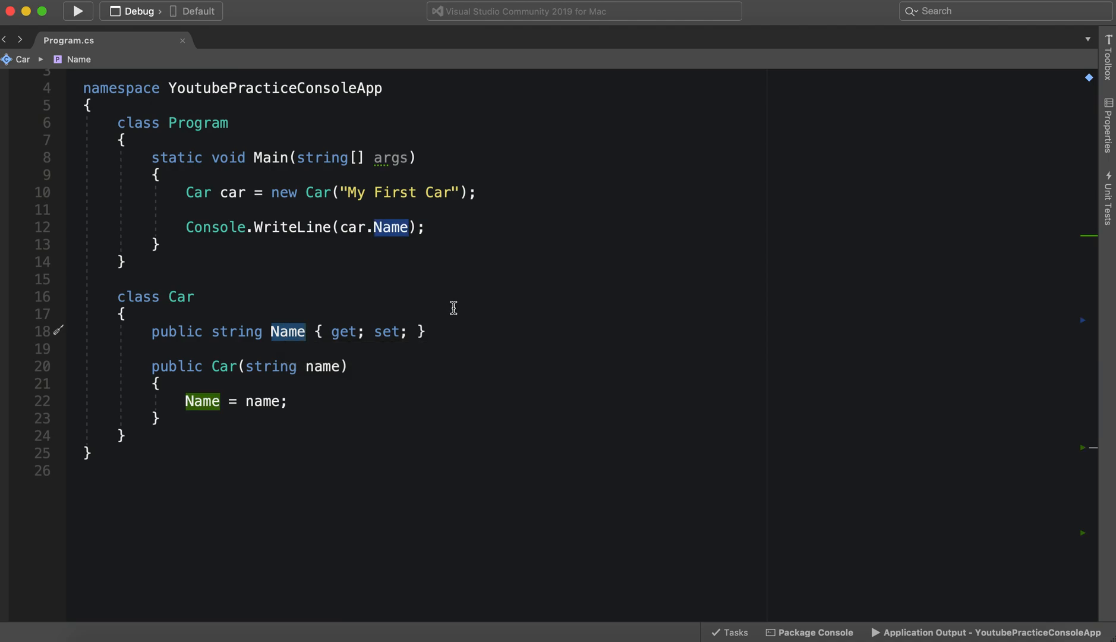
pyautogui.moveTo(432, 199)
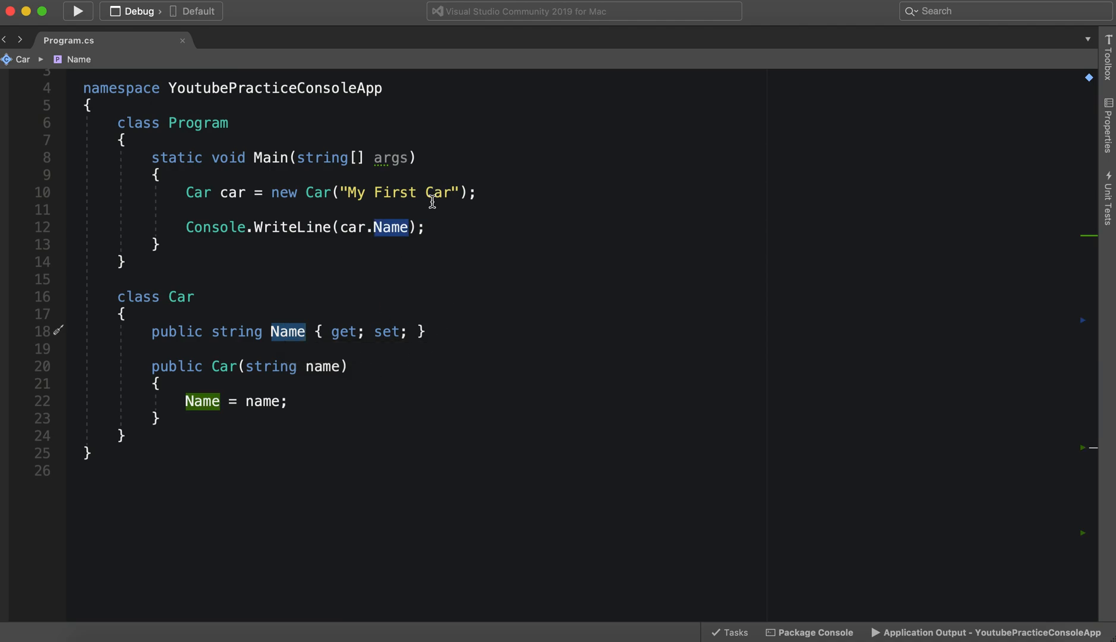
pyautogui.moveTo(447, 192)
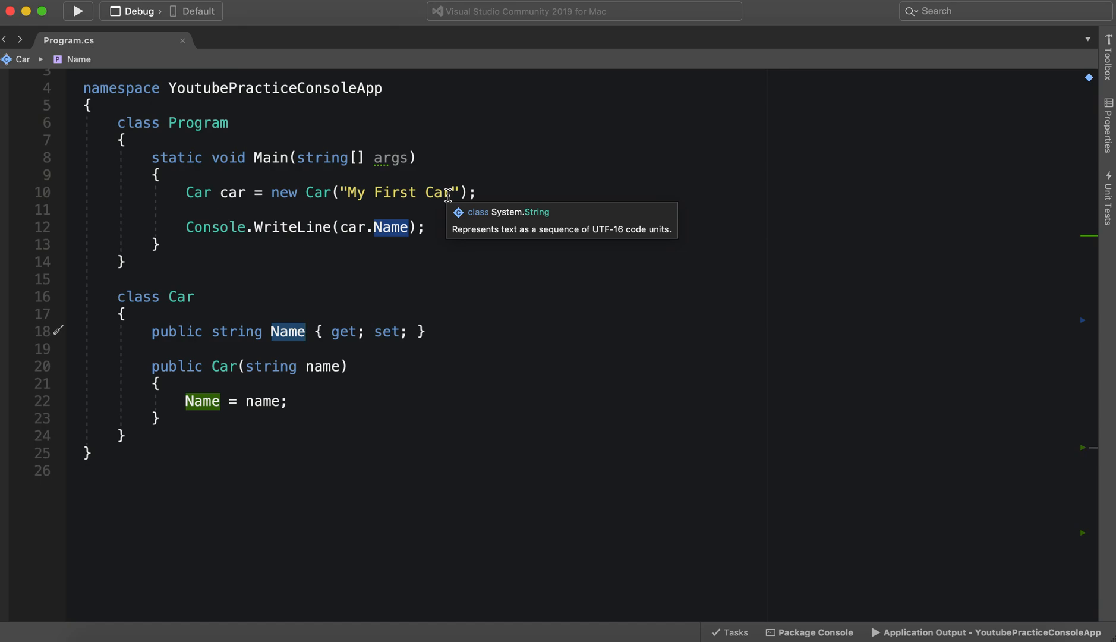
pyautogui.click(124, 313)
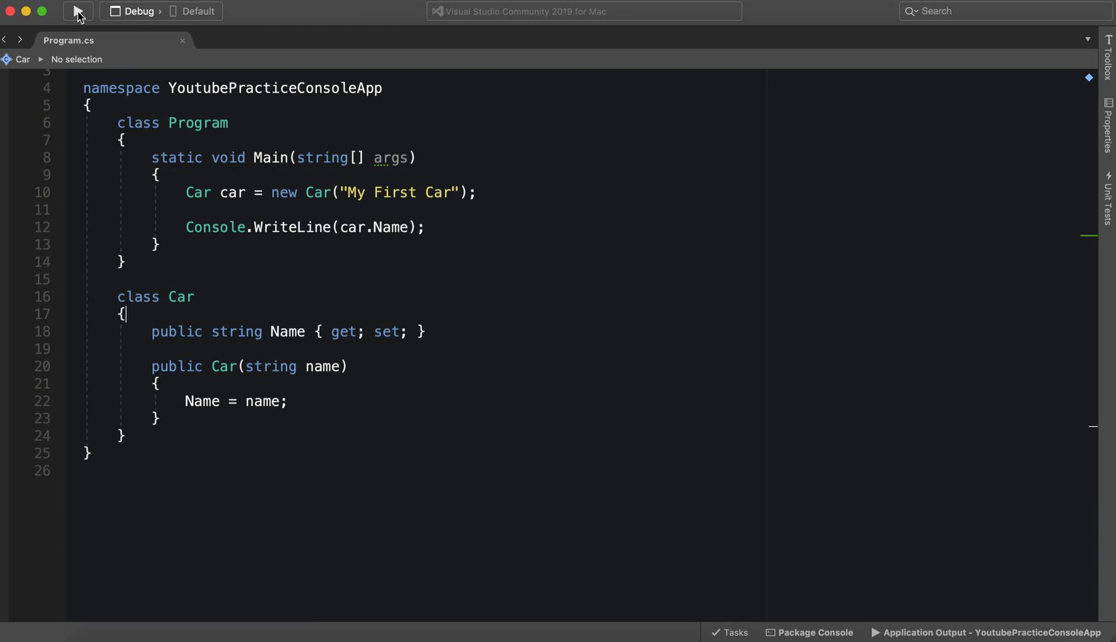
pyautogui.moveTo(78, 11)
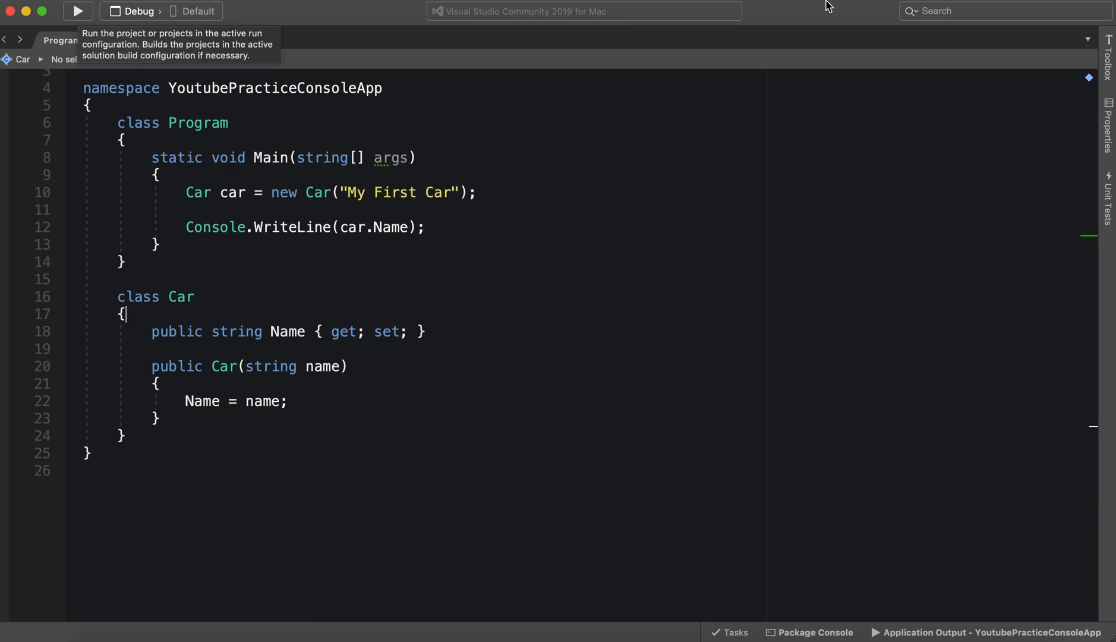